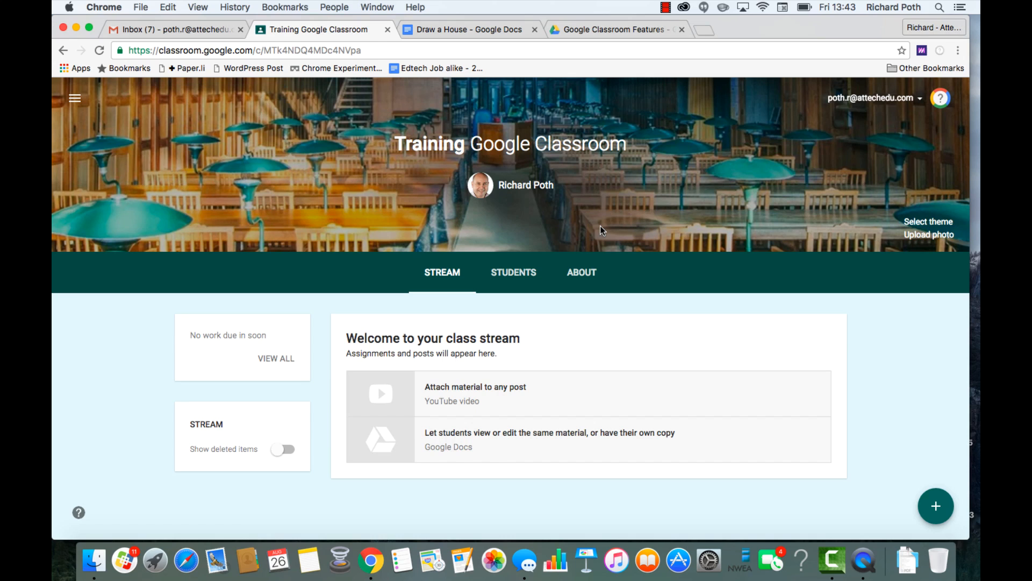
{"action": "mouse_move", "coordinate": [518, 240]}
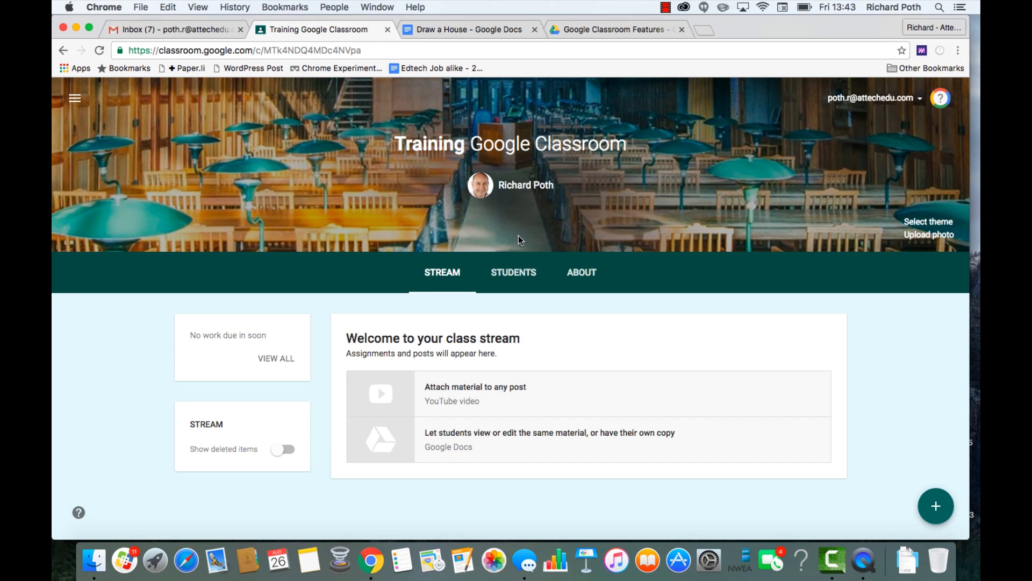
{"action": "mouse_move", "coordinate": [441, 422]}
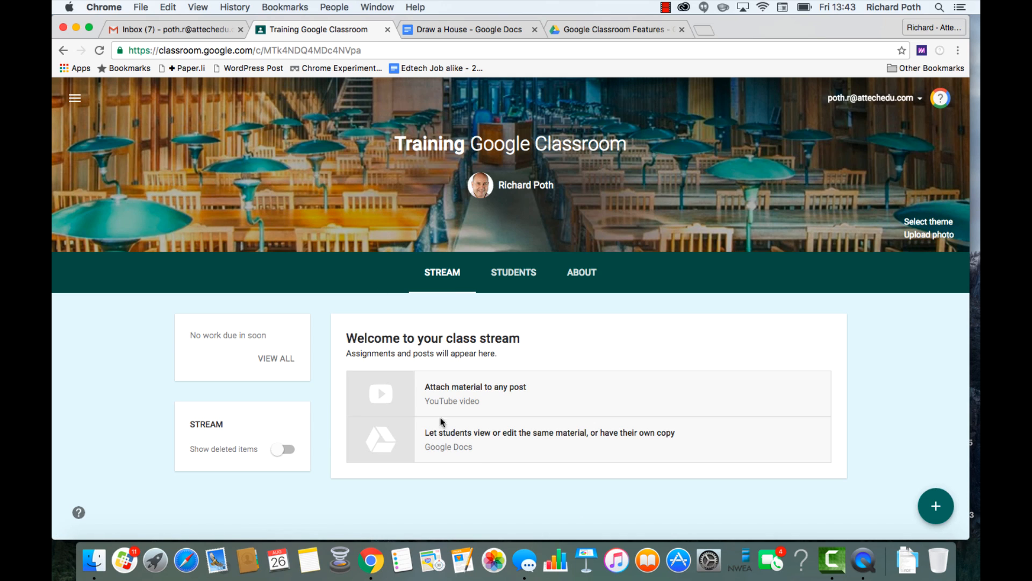
{"action": "mouse_move", "coordinate": [854, 498]}
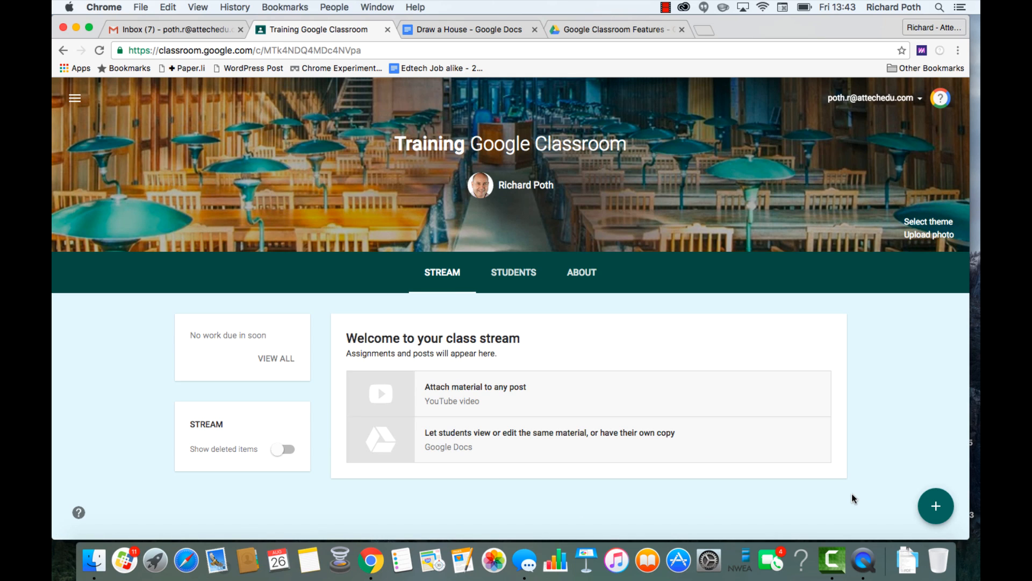
Create a new assignment titled 'Draw a House' with instructions and the topic 'Drawing Skills'
{"action": "left_click", "coordinate": [935, 505]}
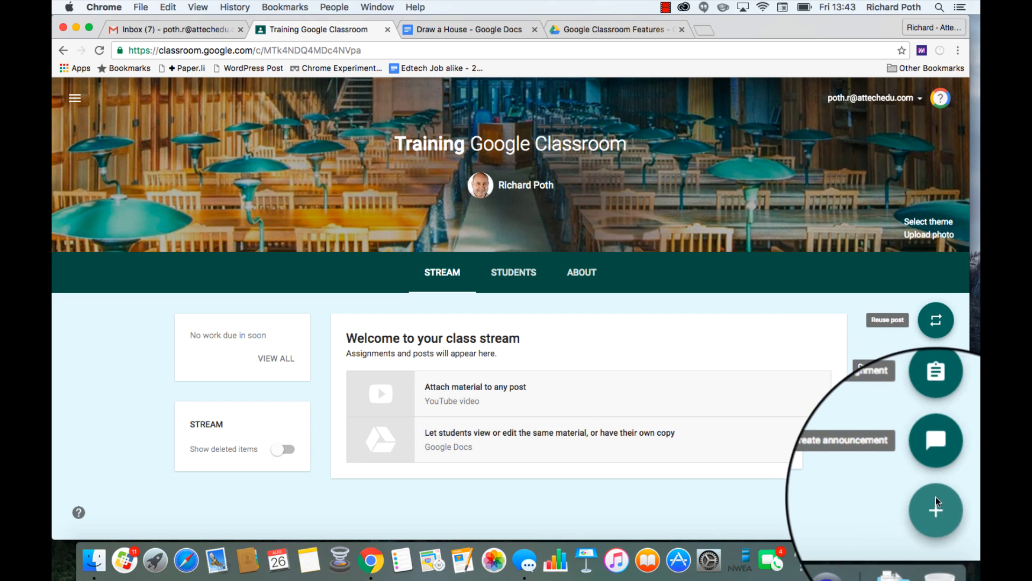
{"action": "left_click", "coordinate": [936, 371]}
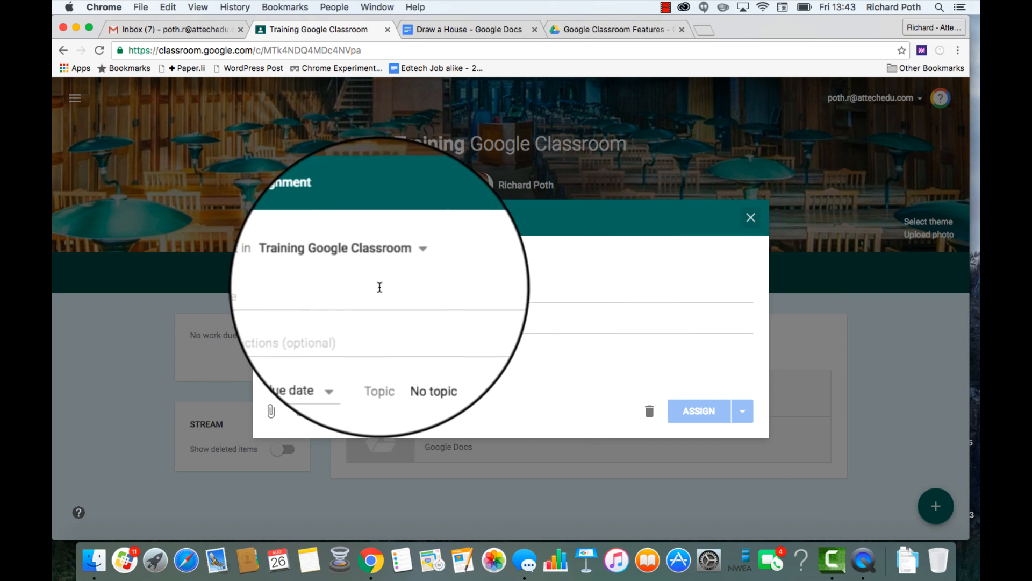
{"action": "type", "text": "Drawing"}
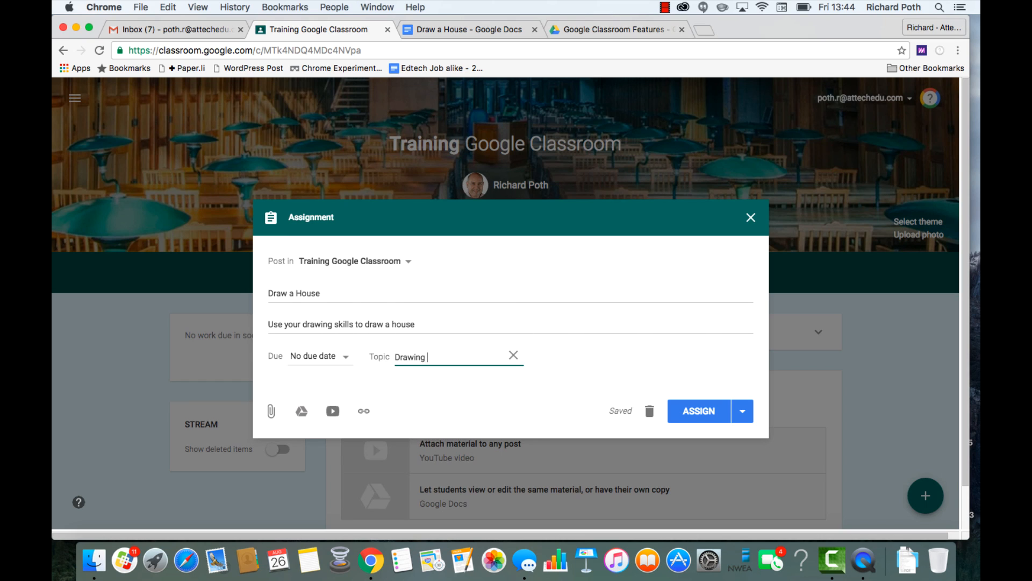
{"action": "type", "text": "Skills"}
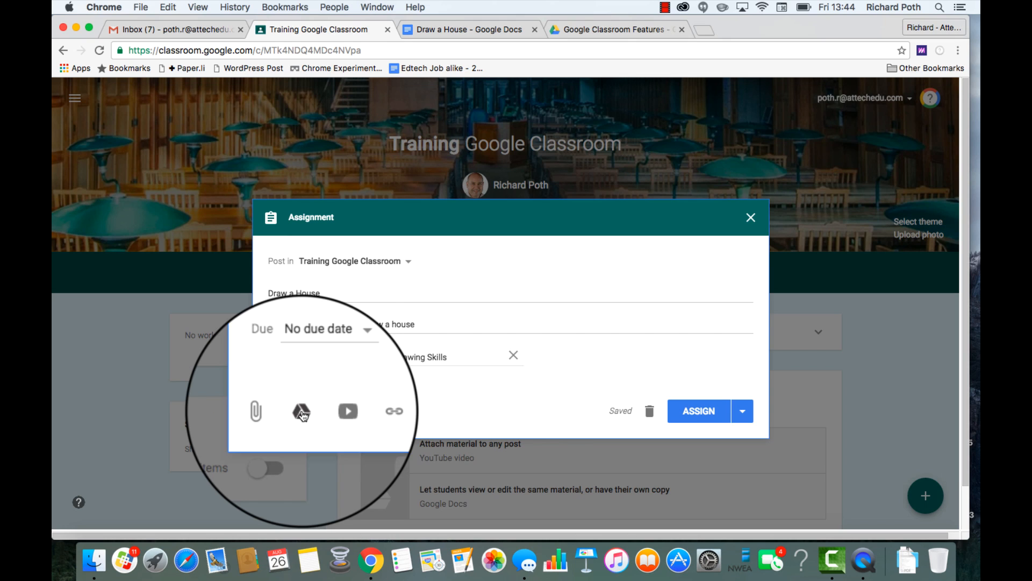
Attach the 'Draw a House' Google Doc from Drive's Recent files to the assignment
{"action": "left_click", "coordinate": [301, 411]}
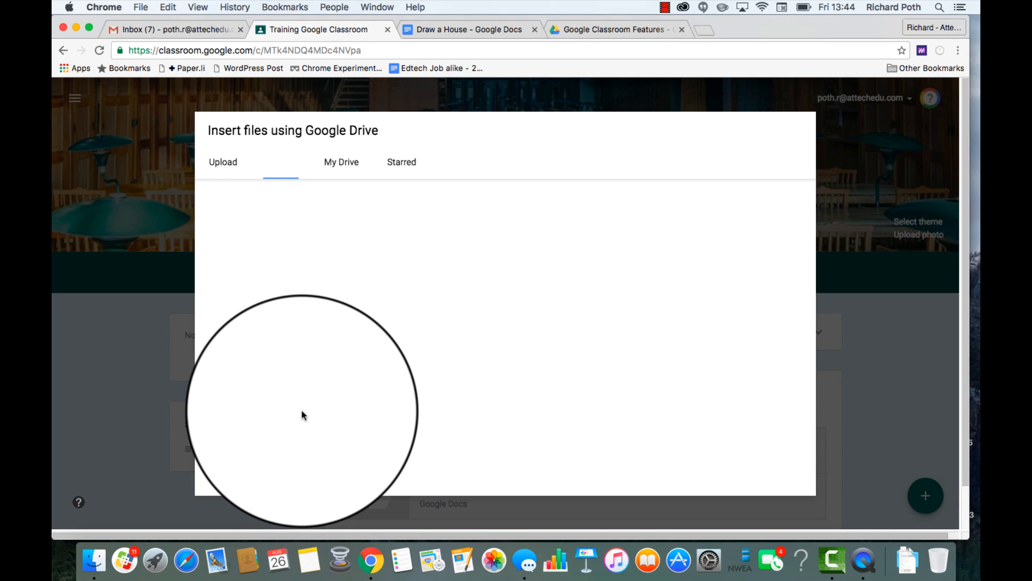
{"action": "left_click", "coordinate": [465, 30]}
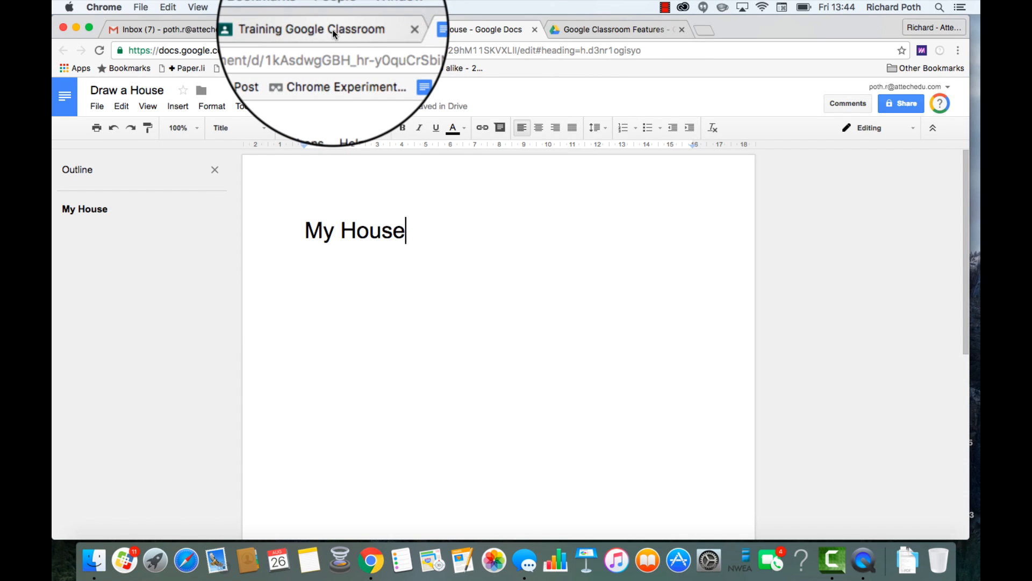
{"action": "left_click", "coordinate": [310, 29]}
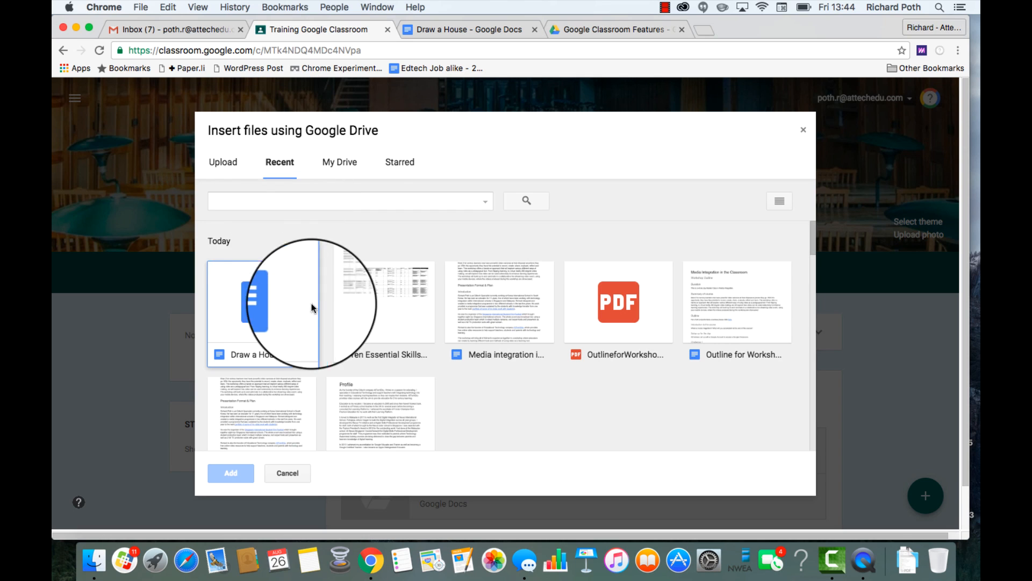
{"action": "left_click", "coordinate": [262, 301]}
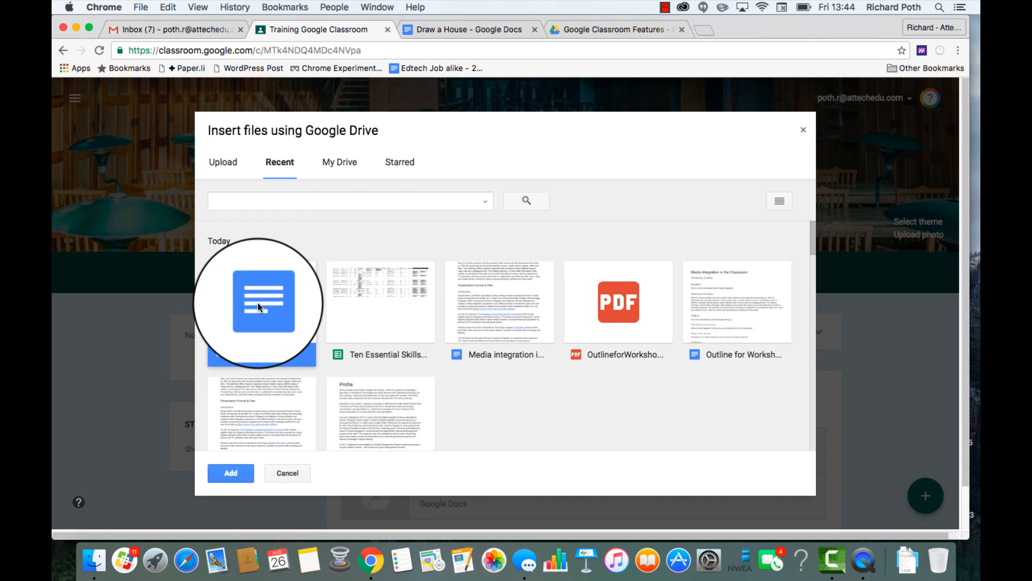
{"action": "left_click", "coordinate": [230, 473]}
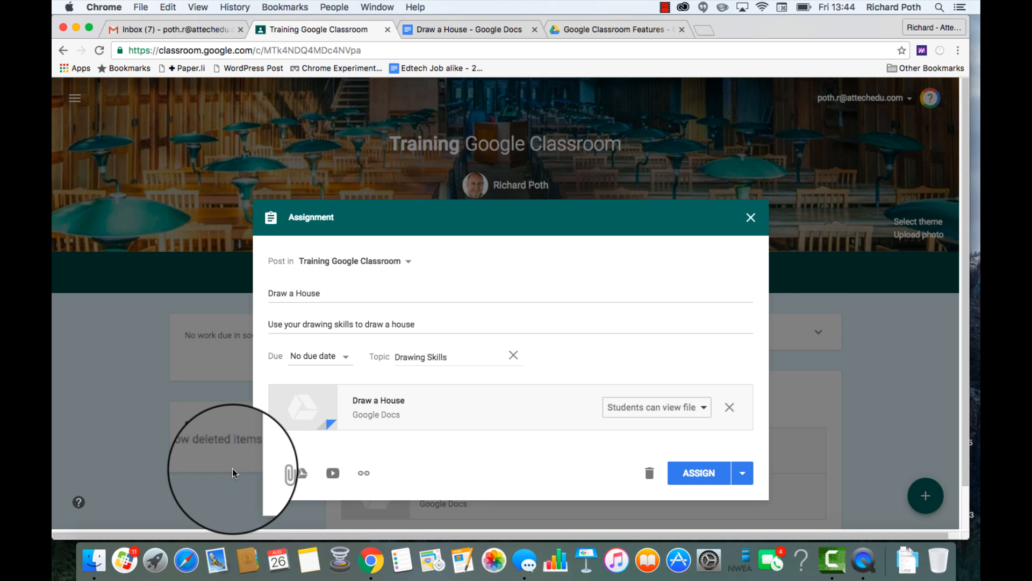
Set the attachment to 'Make a copy for each student' and assign it to the class
{"action": "left_click", "coordinate": [703, 407]}
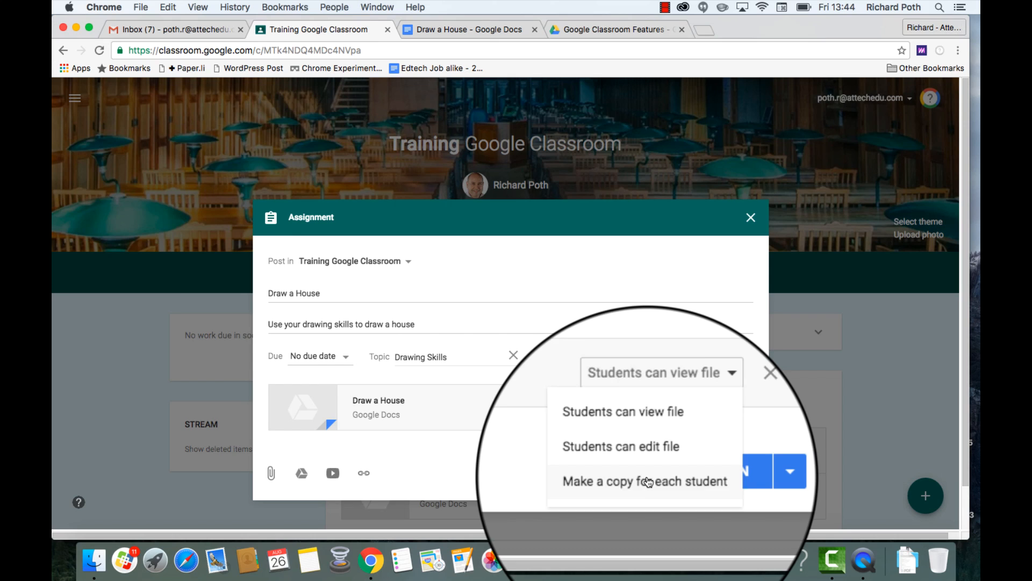
{"action": "left_click", "coordinate": [644, 482]}
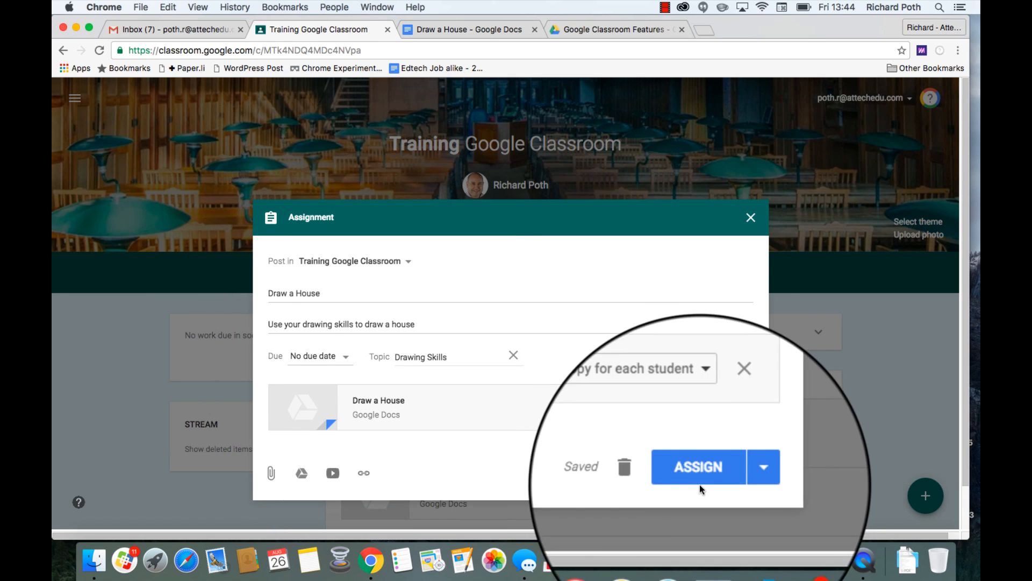
{"action": "left_click", "coordinate": [697, 467]}
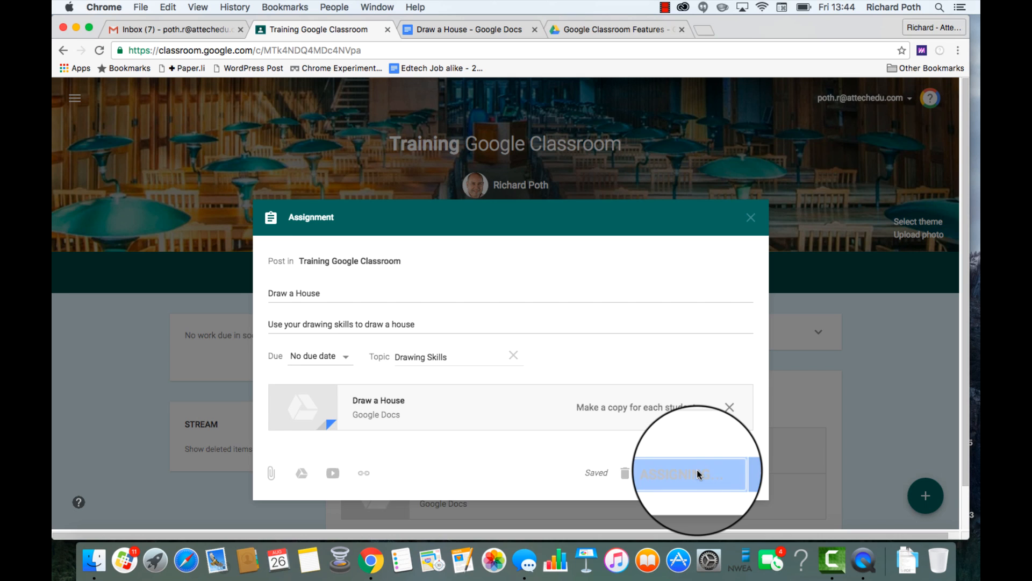
{"action": "left_click", "coordinate": [687, 473]}
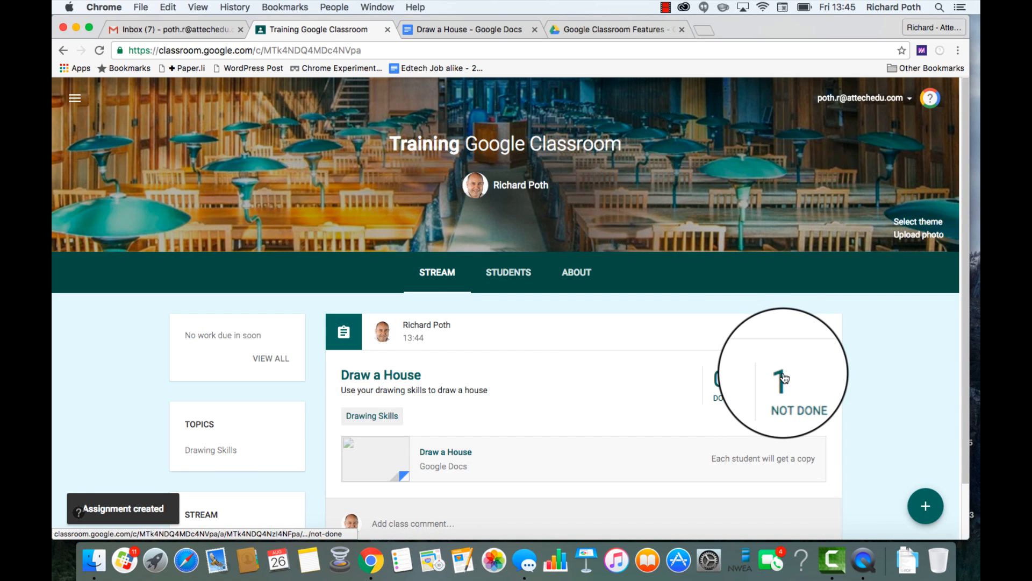
{"action": "mouse_move", "coordinate": [783, 378]}
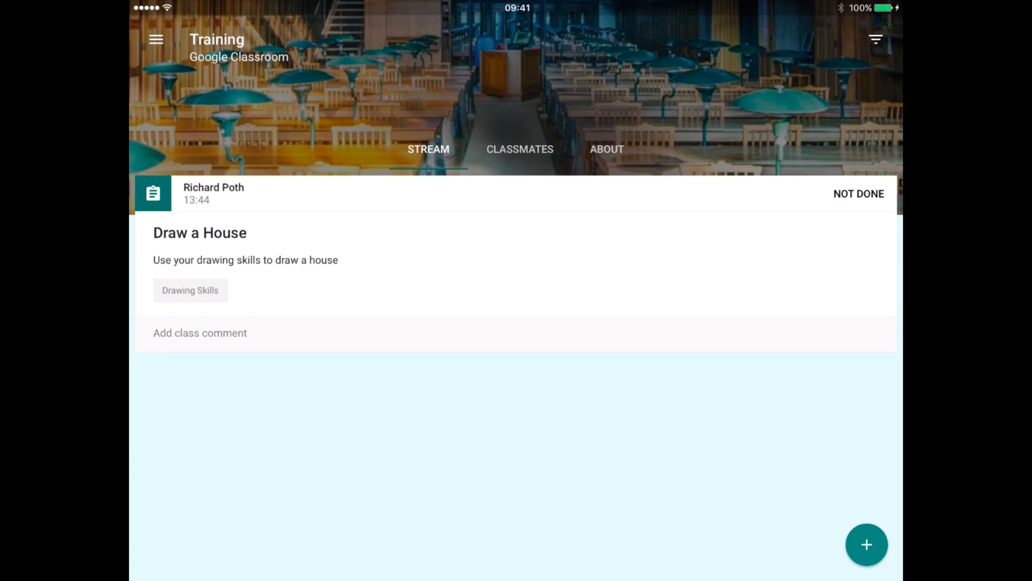
Open the 'Draw a House' assignment card from the class Stream on the iPad
{"action": "left_click", "coordinate": [175, 264]}
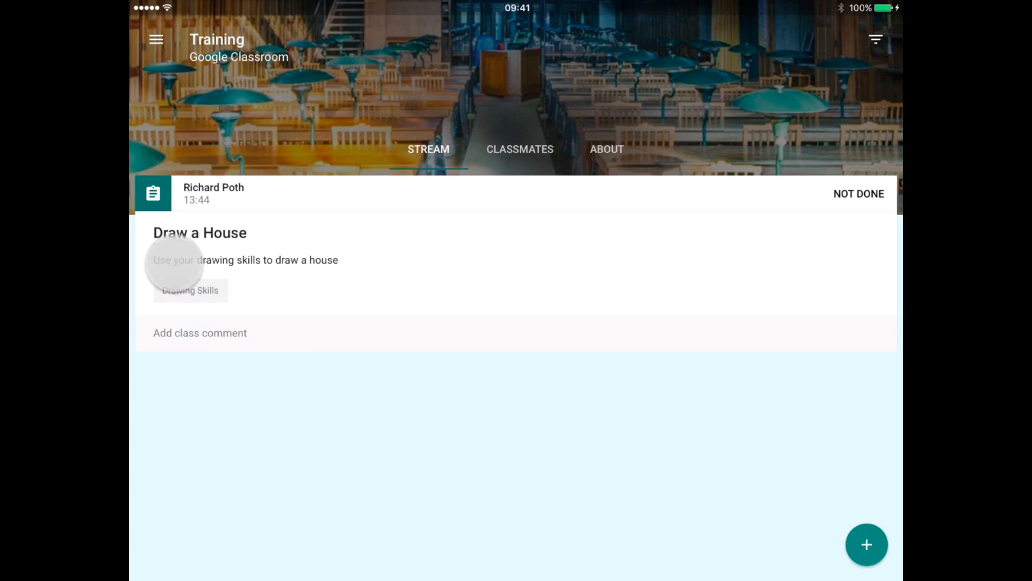
{"action": "left_click", "coordinate": [200, 232]}
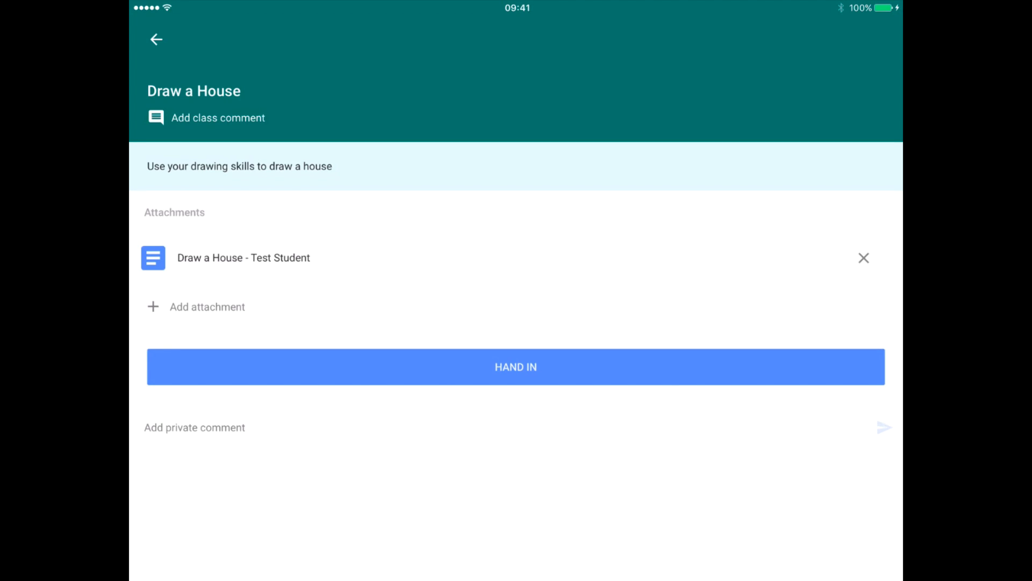
Open the 'Draw a House - Test Student' document copy showing the My House heading
{"action": "left_click", "coordinate": [244, 257]}
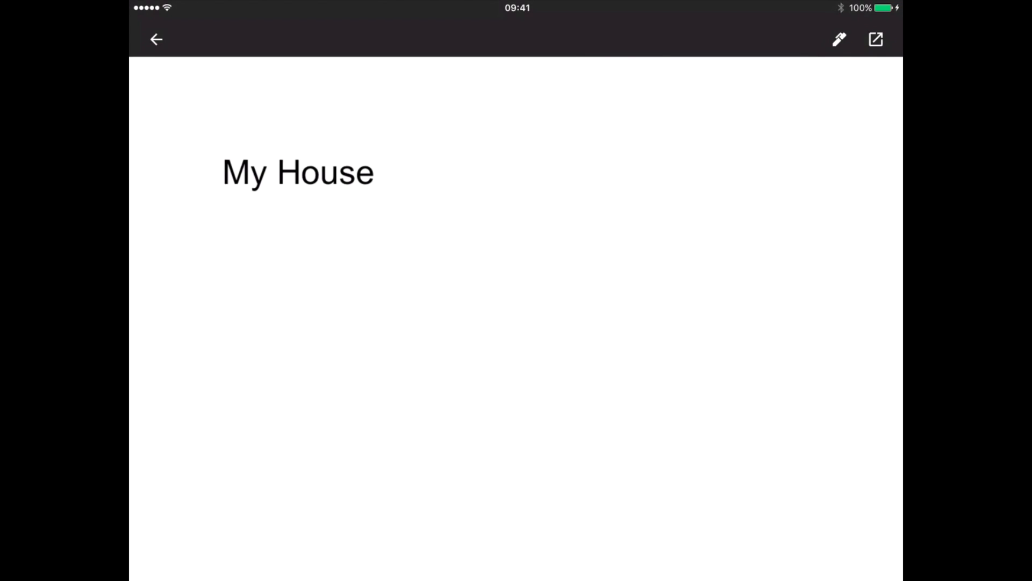
Switch the My House document into annotation drawing mode with the pen tool
{"action": "left_click", "coordinate": [839, 39]}
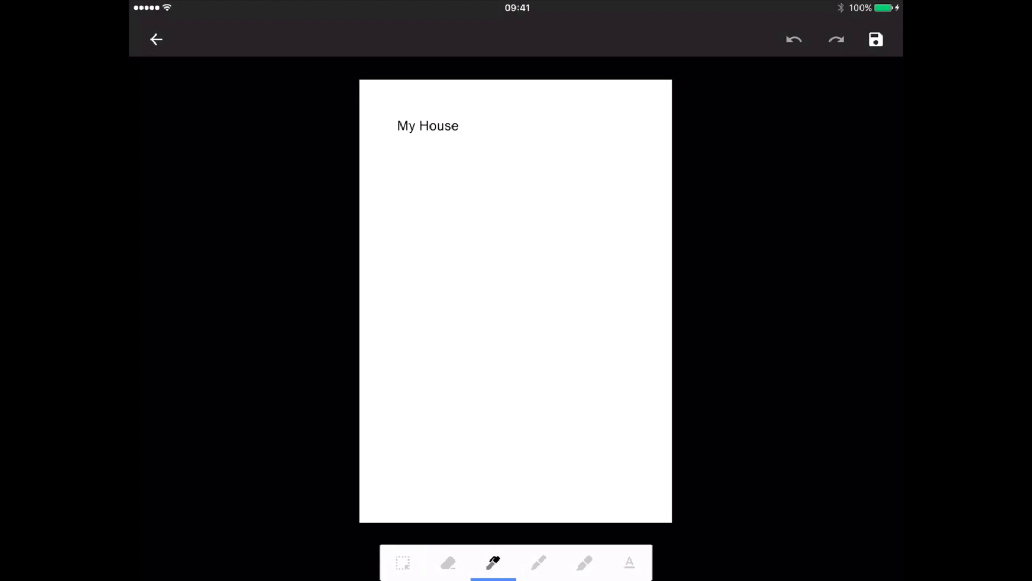
Pick pen colours and a thicker stroke, then sketch the house's roof, red walls and blue windows
{"action": "left_click", "coordinate": [493, 563]}
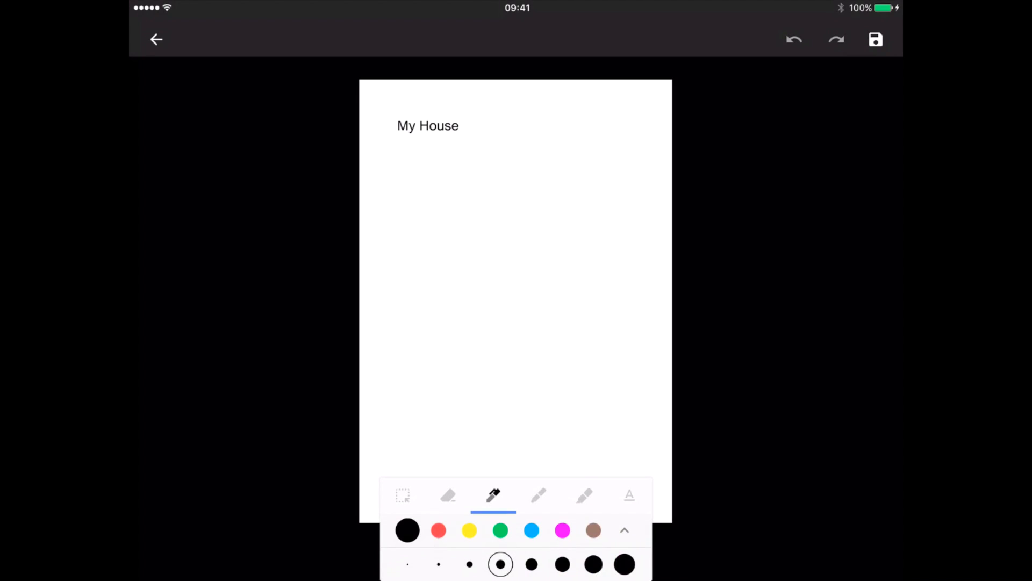
{"action": "left_click", "coordinate": [439, 530]}
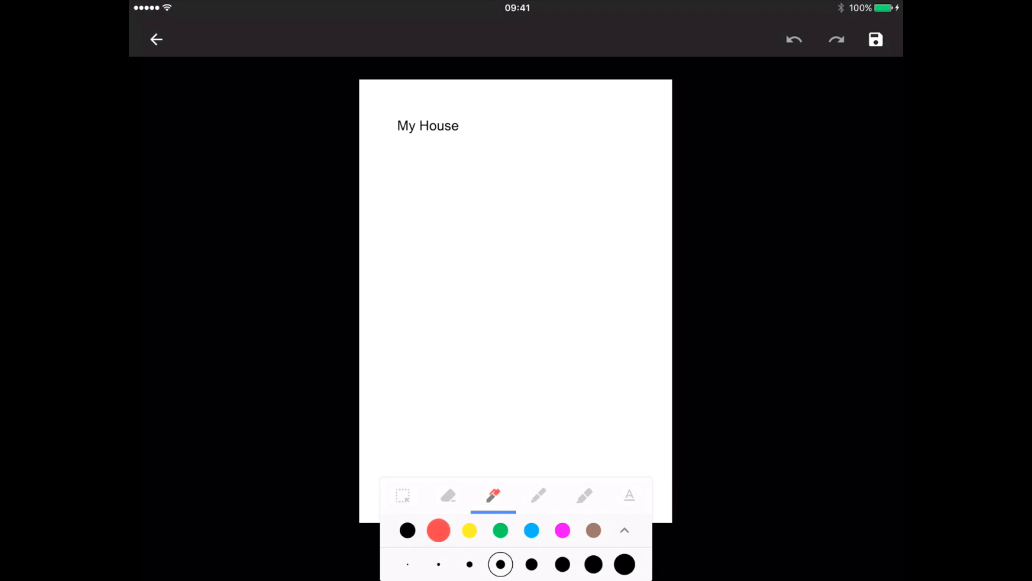
{"action": "left_click", "coordinate": [563, 564]}
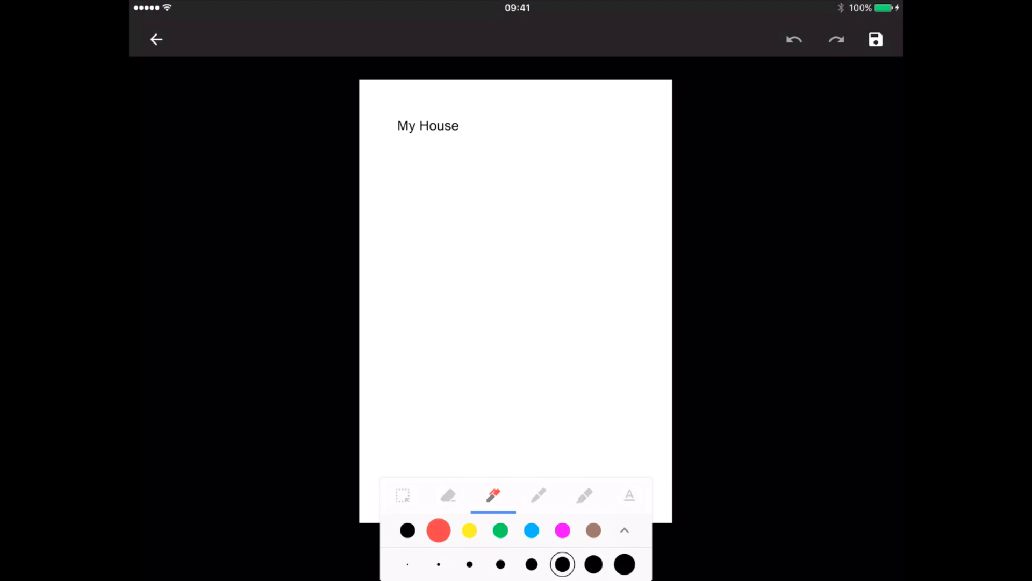
{"action": "left_click", "coordinate": [497, 344]}
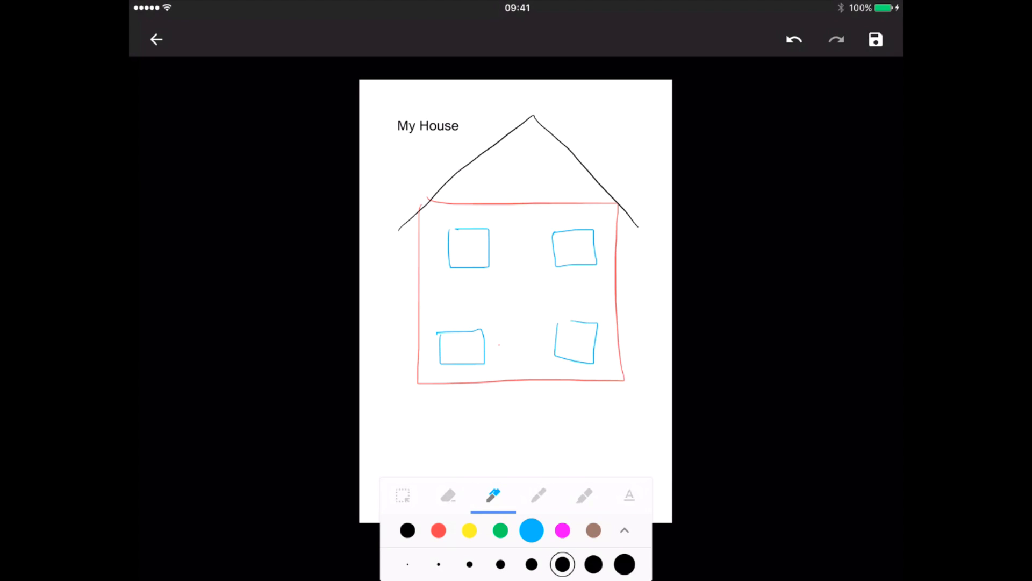
{"action": "left_click", "coordinate": [562, 531]}
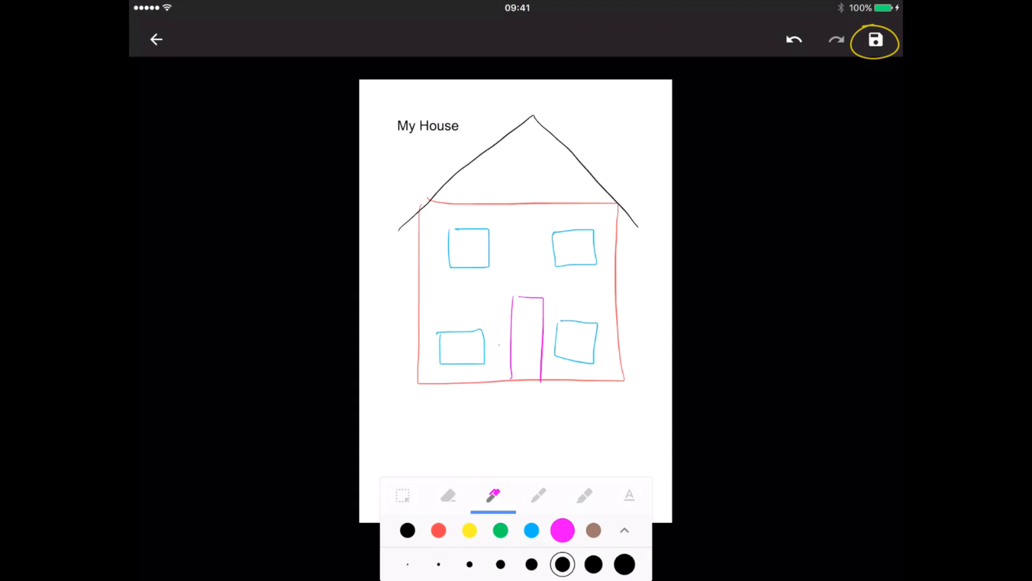
Save the annotated house drawing as an edited PDF and return to the assignment page
{"action": "left_click", "coordinate": [875, 39]}
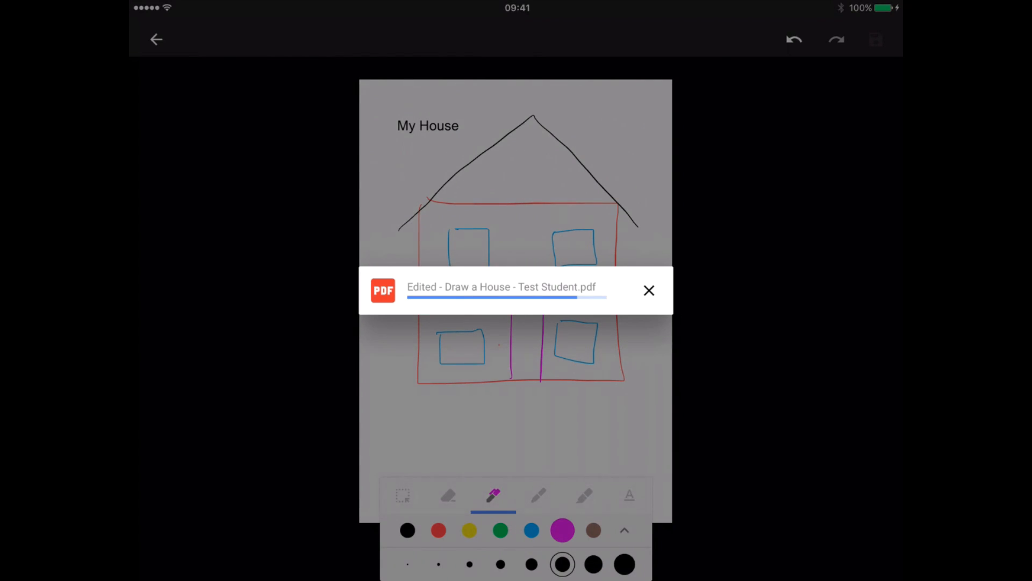
{"action": "left_click", "coordinate": [155, 40]}
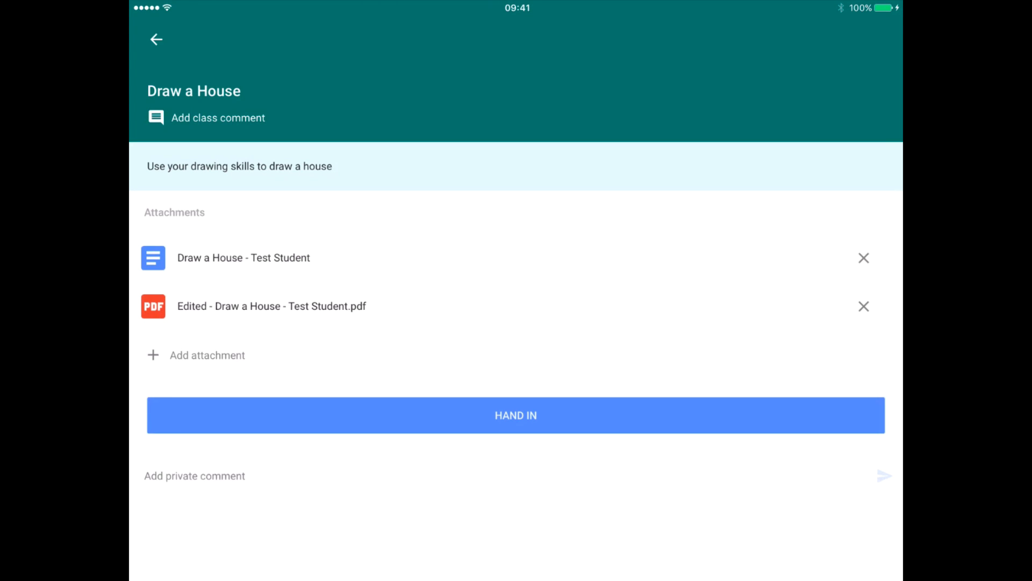
Hand in the 'Draw a House' assignment, confirming submission of both attachments
{"action": "left_click", "coordinate": [515, 415]}
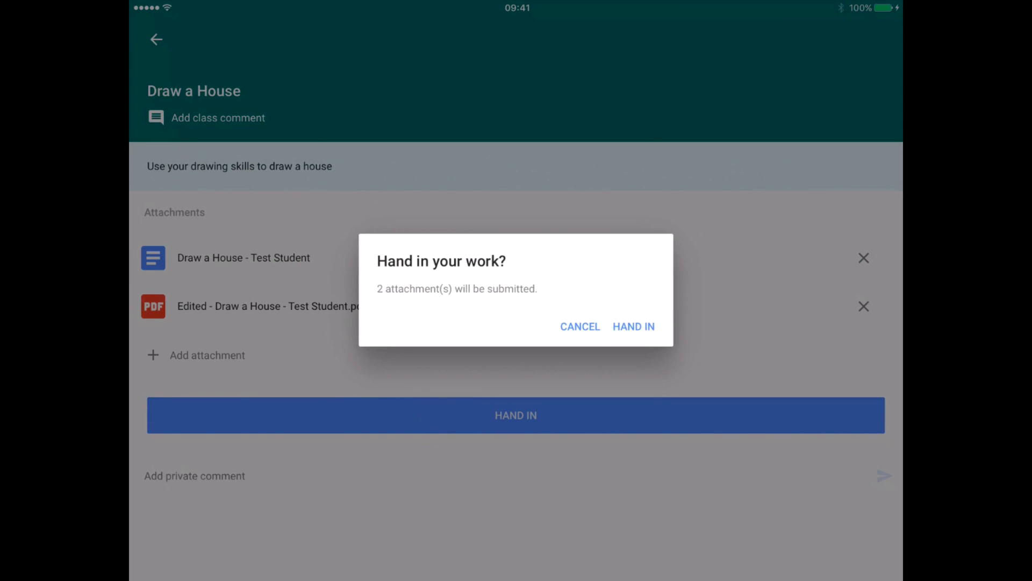
{"action": "left_click", "coordinate": [580, 327]}
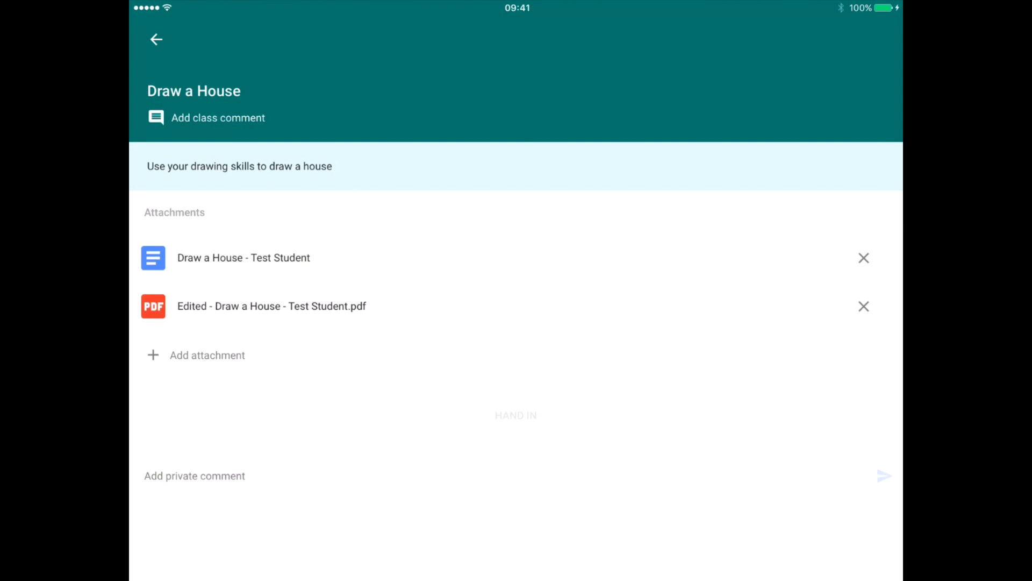
{"action": "left_click", "coordinate": [515, 415]}
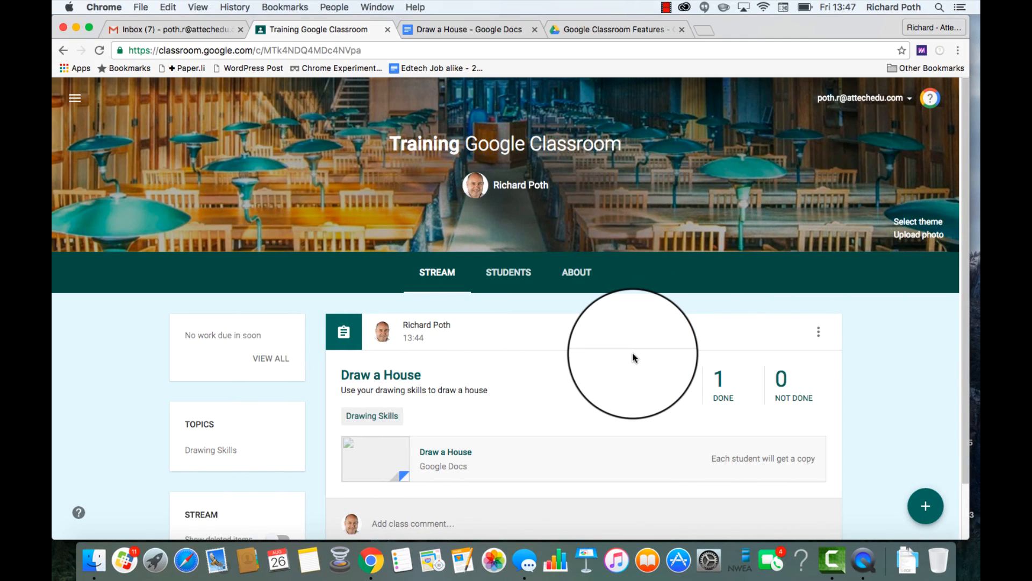
{"action": "mouse_move", "coordinate": [507, 382]}
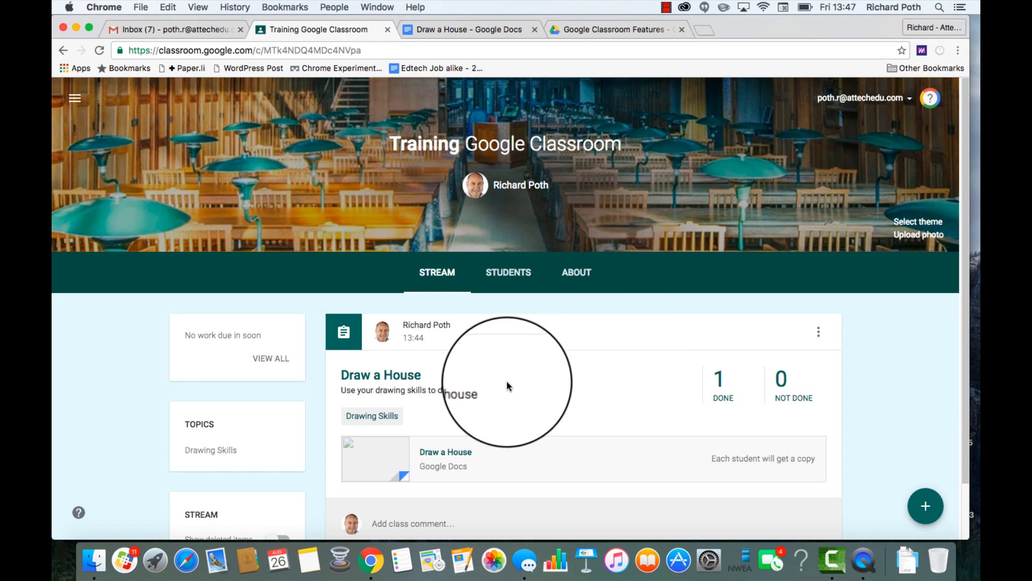
From the Done count, open the student's submission and preview the edited house PDF
{"action": "left_click", "coordinate": [719, 385]}
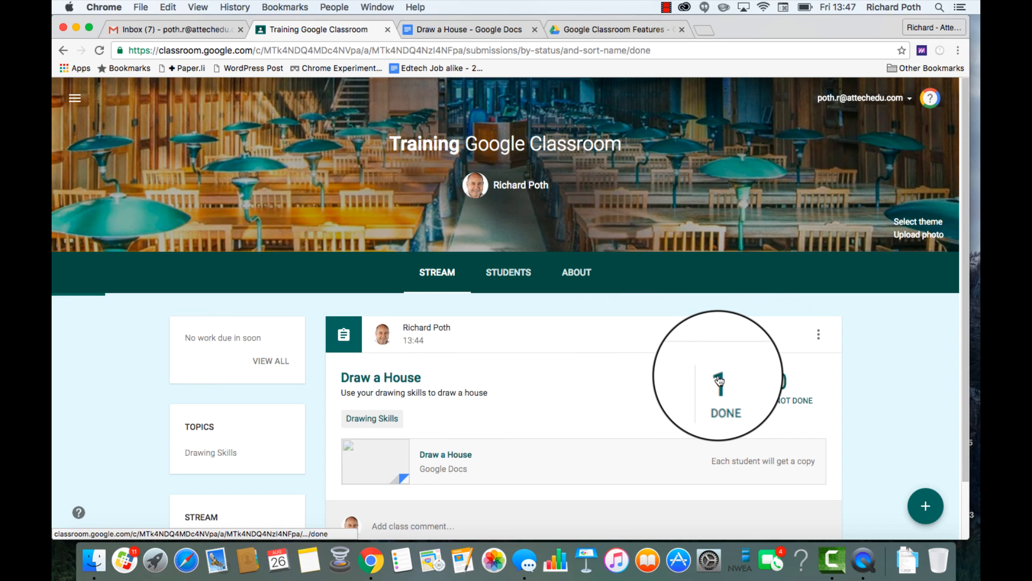
{"action": "left_click", "coordinate": [726, 388]}
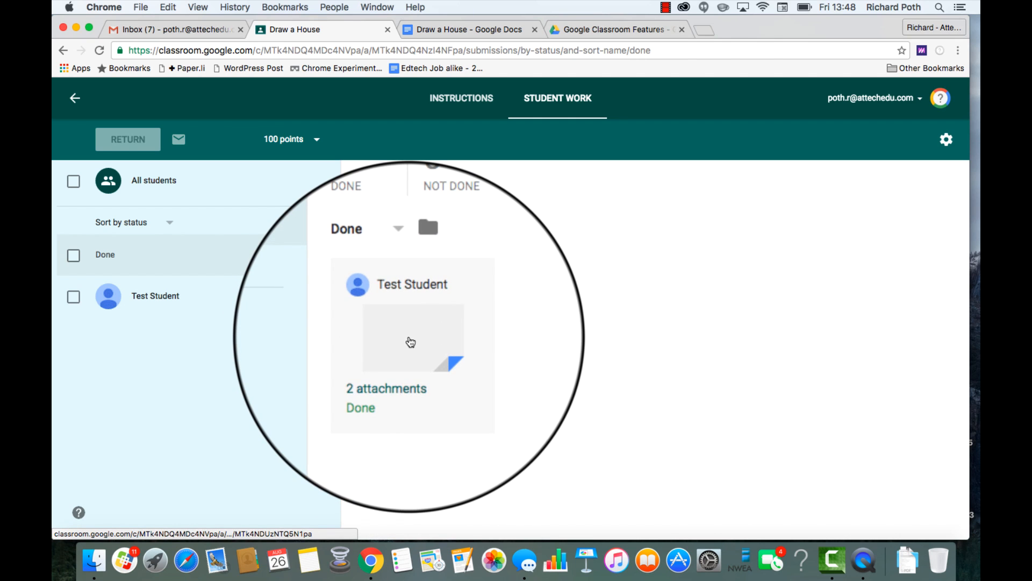
{"action": "left_click", "coordinate": [412, 342]}
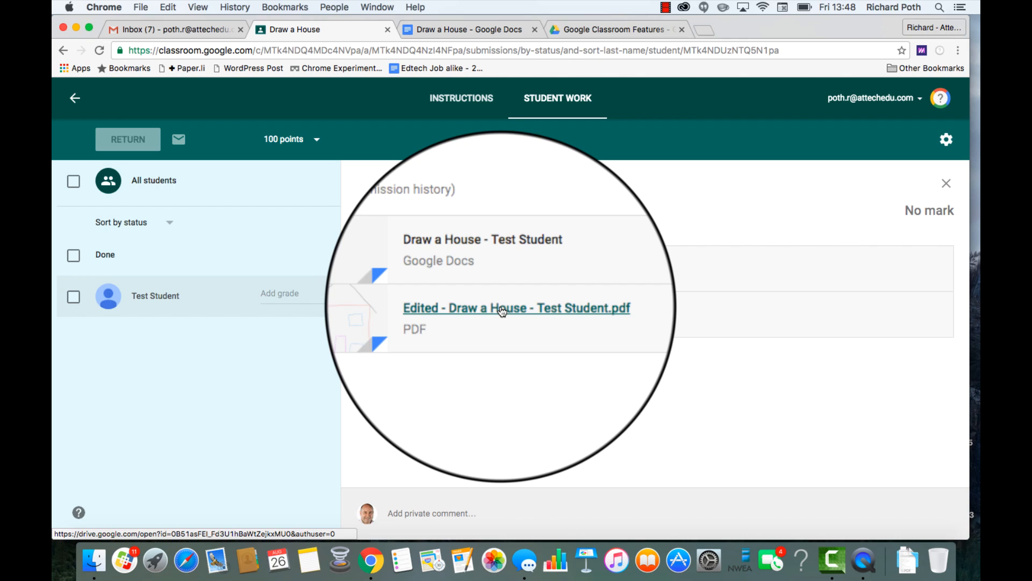
{"action": "left_click", "coordinate": [516, 308]}
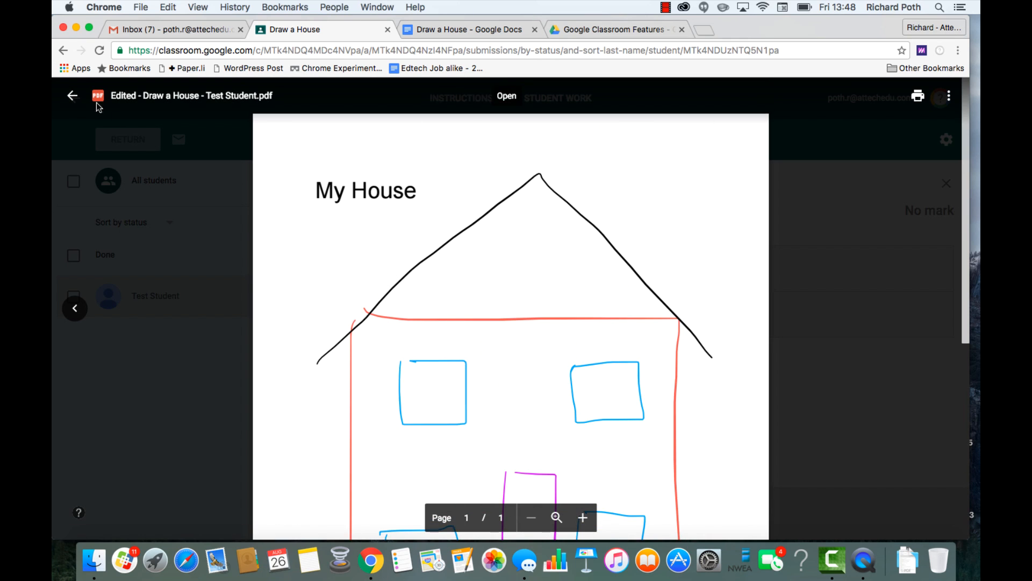
{"action": "left_click", "coordinate": [72, 96]}
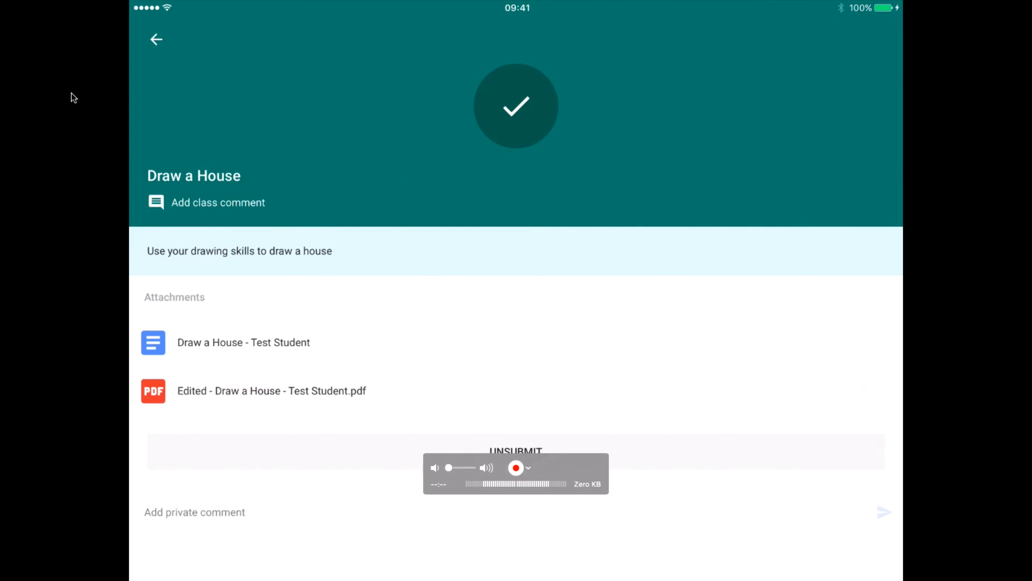
From the teacher account, open the Draw a House post and preview its template document
{"action": "left_click", "coordinate": [156, 40]}
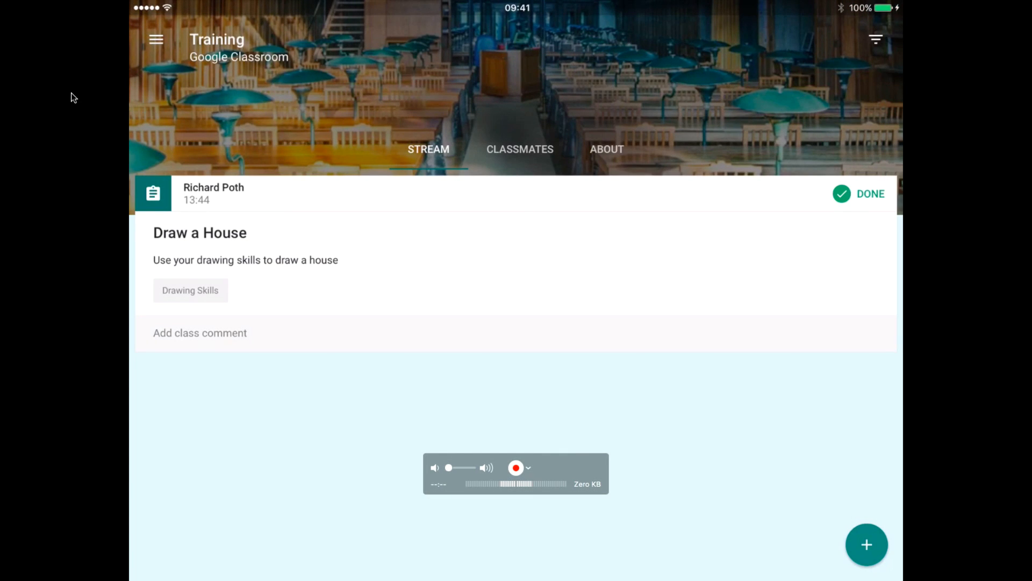
{"action": "left_click", "coordinate": [156, 39]}
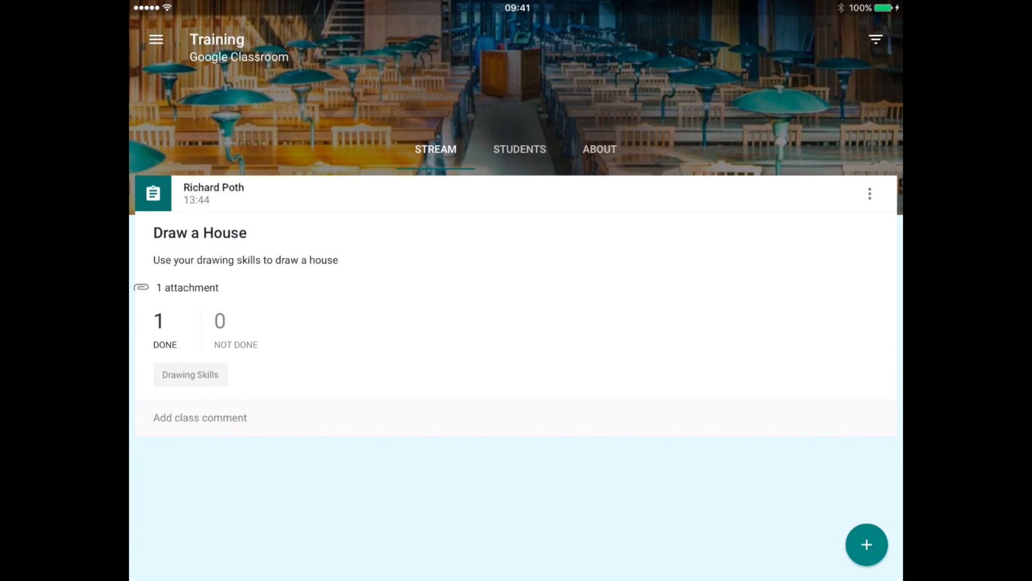
{"action": "left_click", "coordinate": [200, 232]}
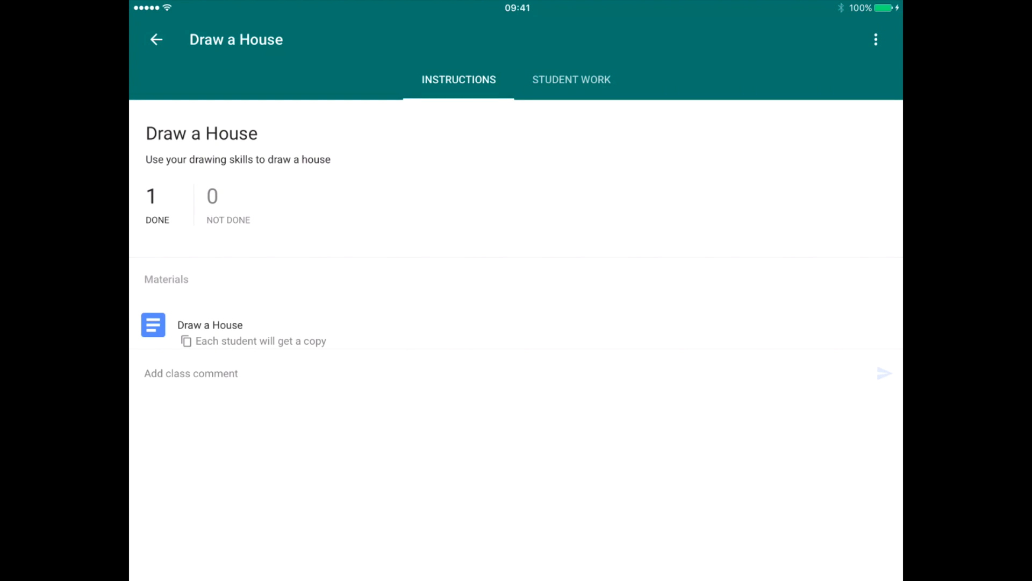
{"action": "left_click", "coordinate": [210, 325]}
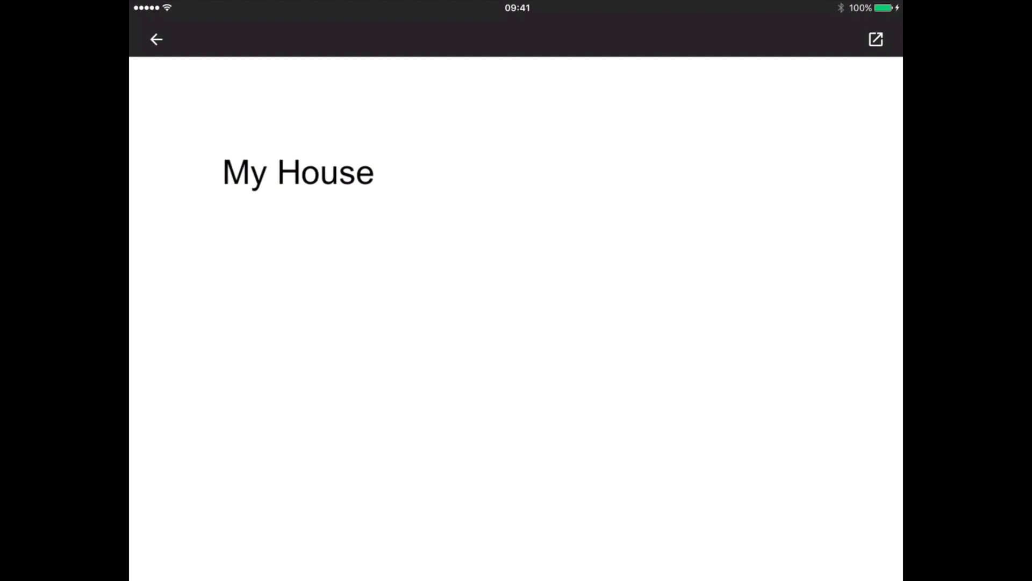
{"action": "left_click", "coordinate": [156, 38]}
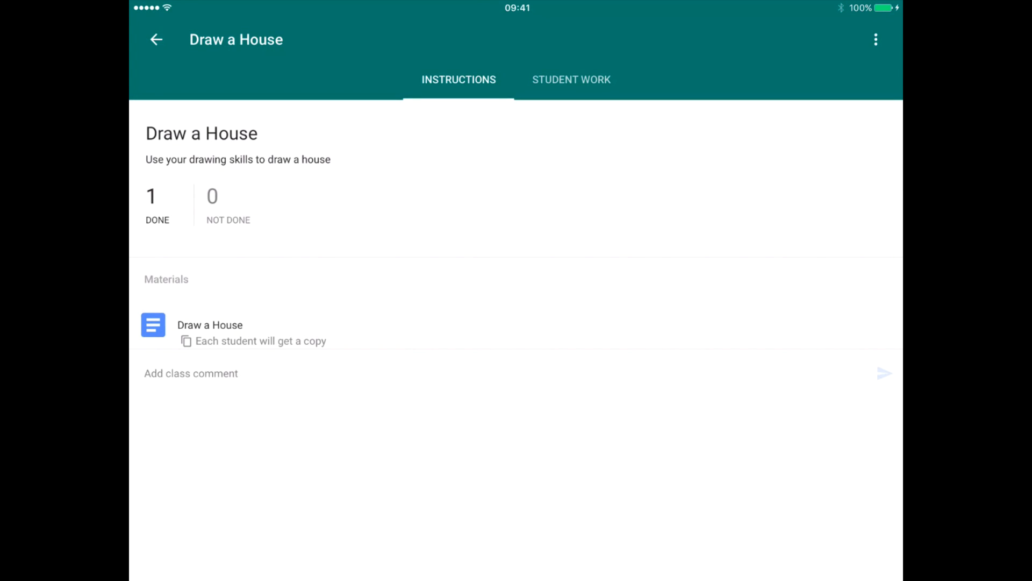
Switch to STUDENT WORK to see the handed-in house drawing (1 done, 0 not done)
{"action": "left_click", "coordinate": [571, 78]}
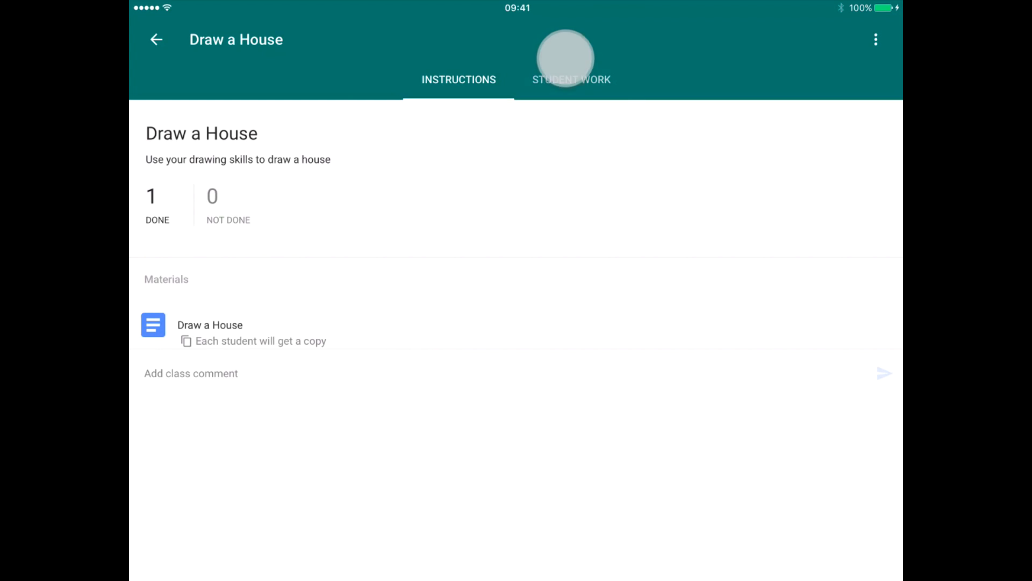
{"action": "left_click", "coordinate": [571, 78]}
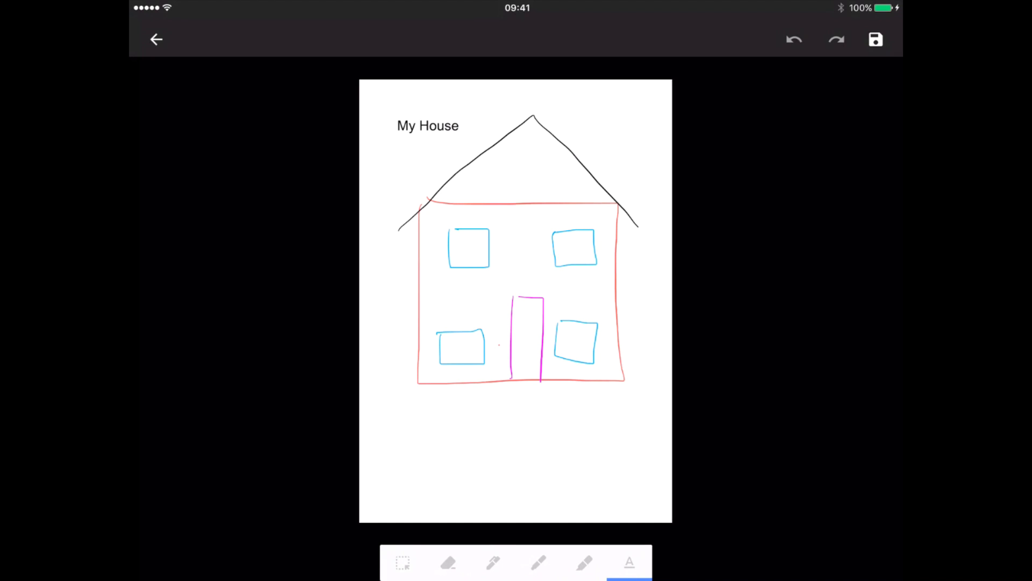
Add the text note 'Well done!', draw a green pen check mark, and save the edited PDF
{"action": "left_click", "coordinate": [629, 563]}
{"action": "type", "text": "Well done!"}
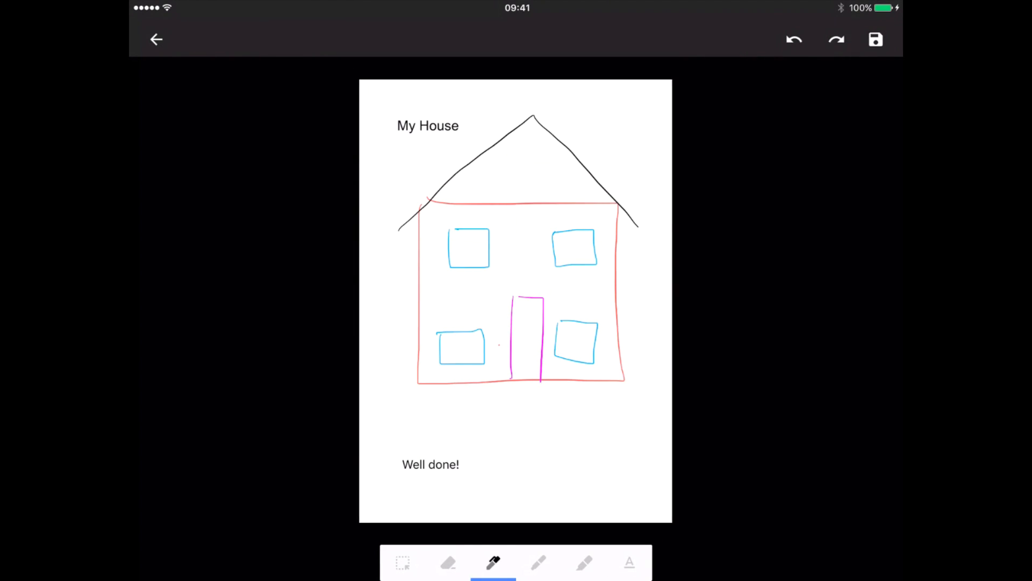
{"action": "left_click", "coordinate": [493, 561]}
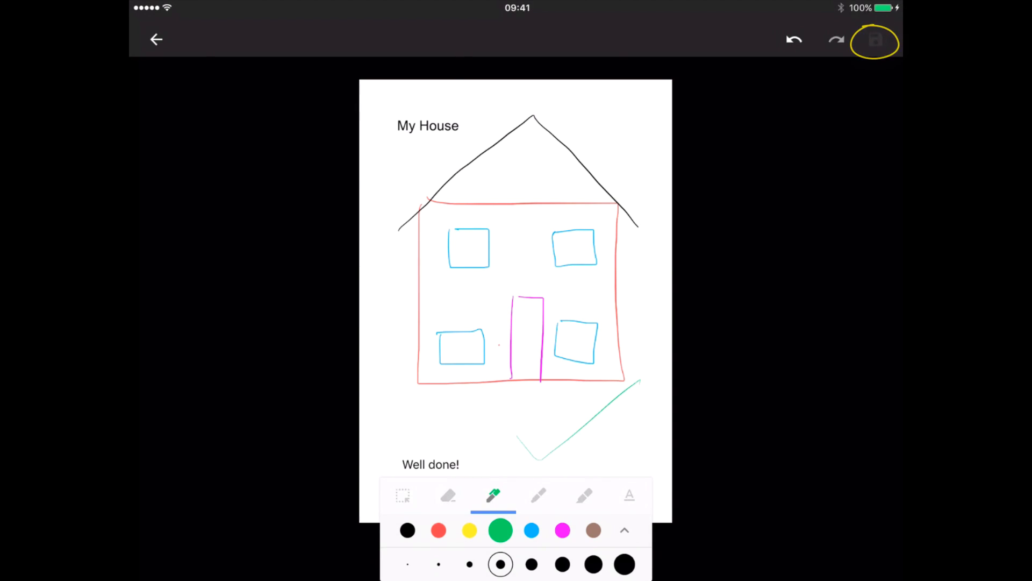
{"action": "left_click", "coordinate": [874, 40]}
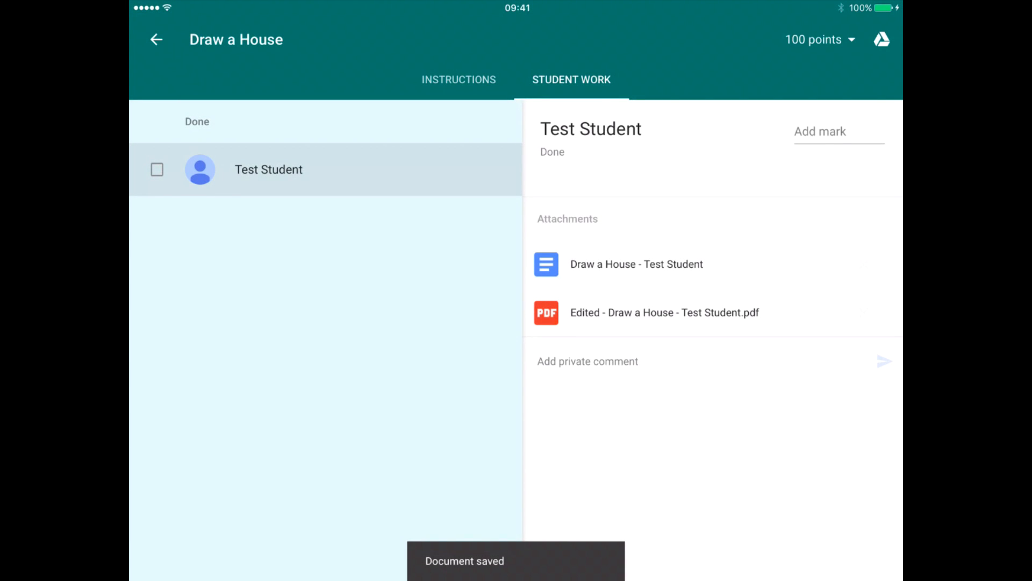
Select the student's submission, confirm RETURN, and go back to the stream showing 1 returned
{"action": "left_click", "coordinate": [157, 169]}
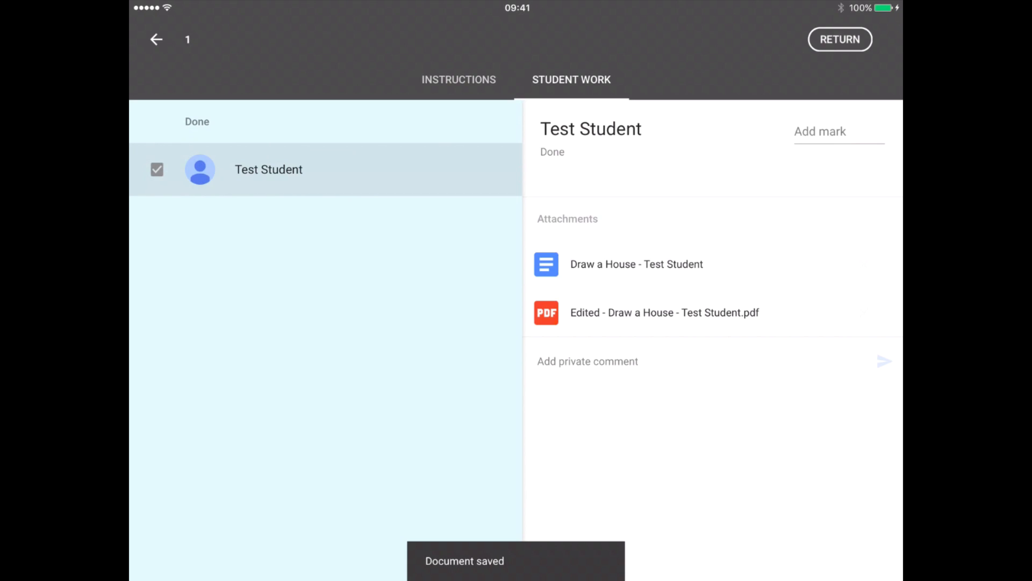
{"action": "left_click", "coordinate": [839, 38]}
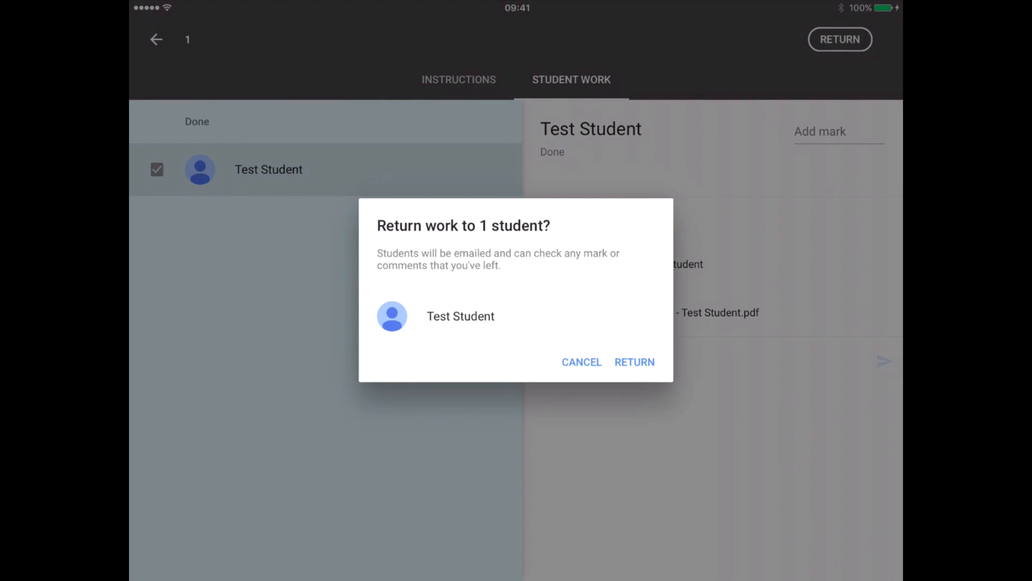
{"action": "left_click", "coordinate": [634, 361]}
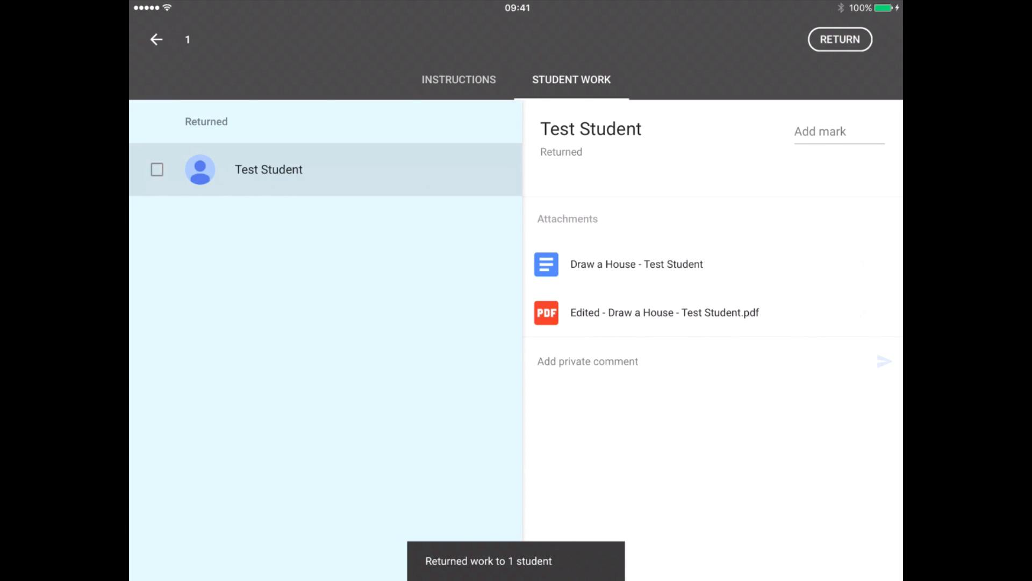
{"action": "left_click", "coordinate": [156, 39]}
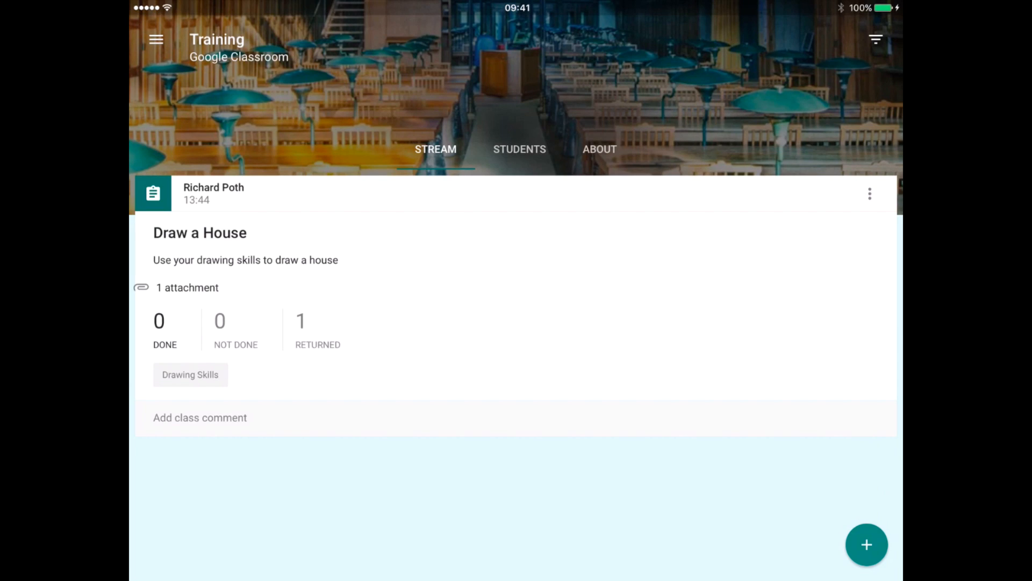